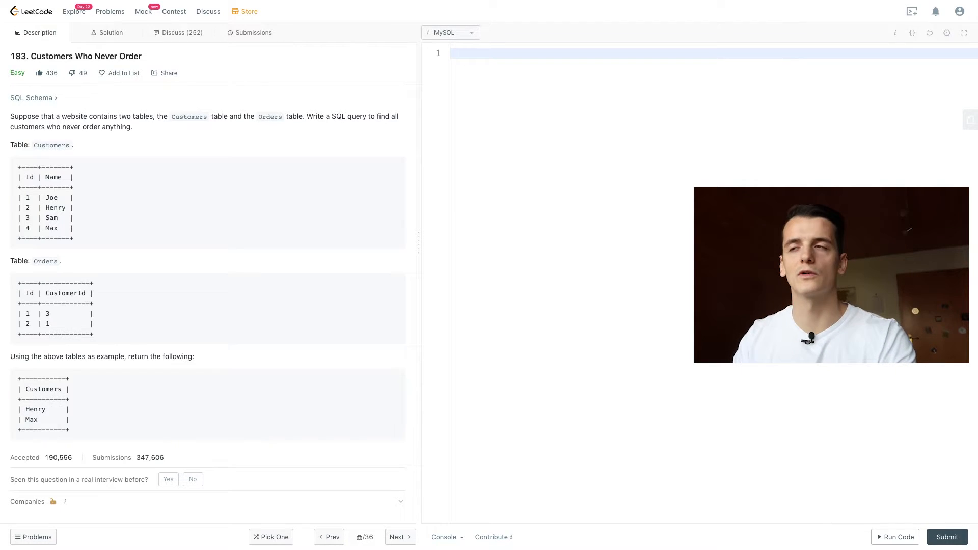
# Enter SELECT * FROM Customers JOIN Orders ON Customers.Id = Orders.CustomerId in the MySQL editor
pyautogui.write('SELECT')
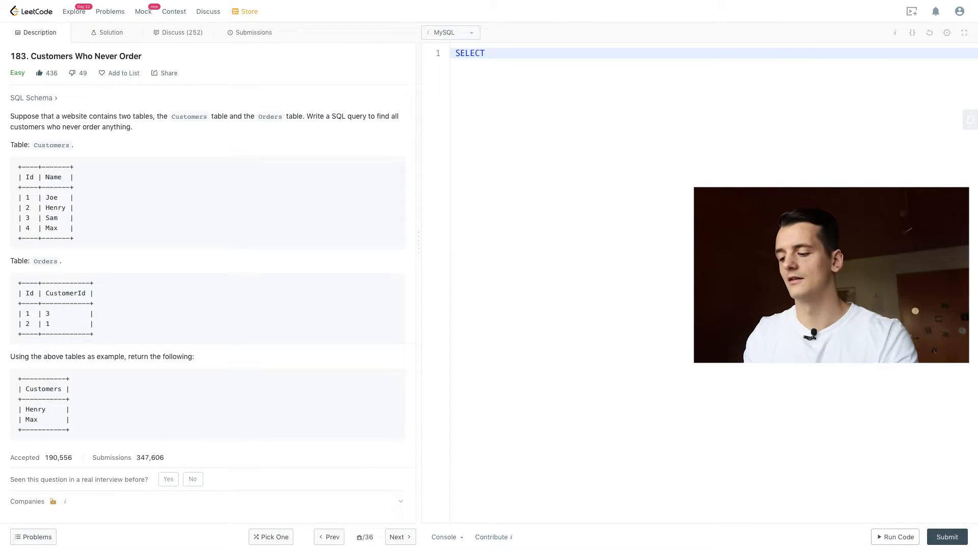
pyautogui.write('*')
pyautogui.write('FROM Customers JOIN')
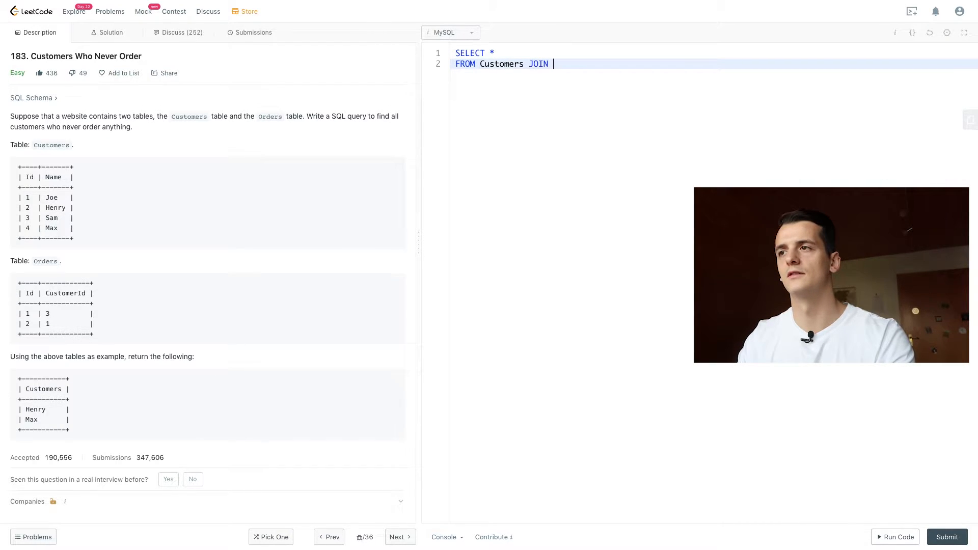
pyautogui.write('Ordes')
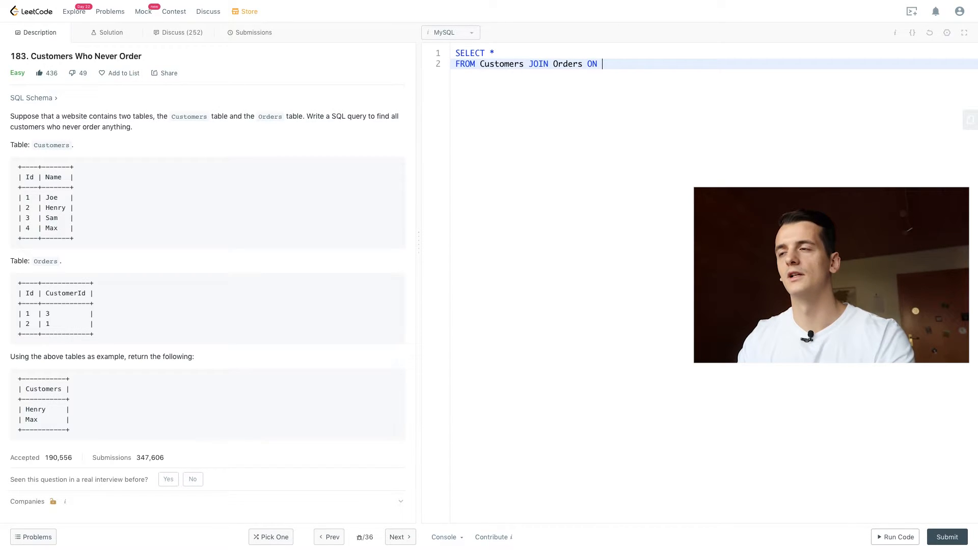
pyautogui.write('Cus')
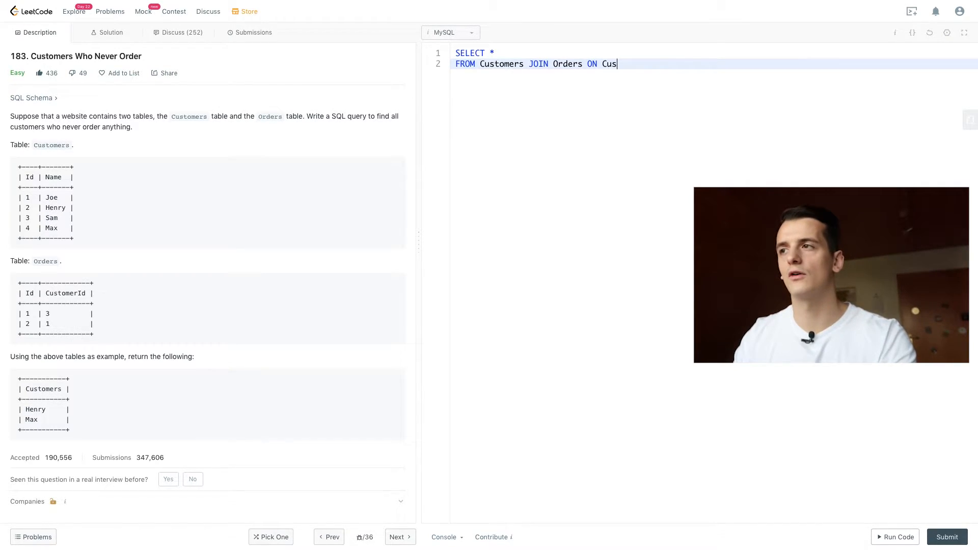
pyautogui.write('tomers.Id')
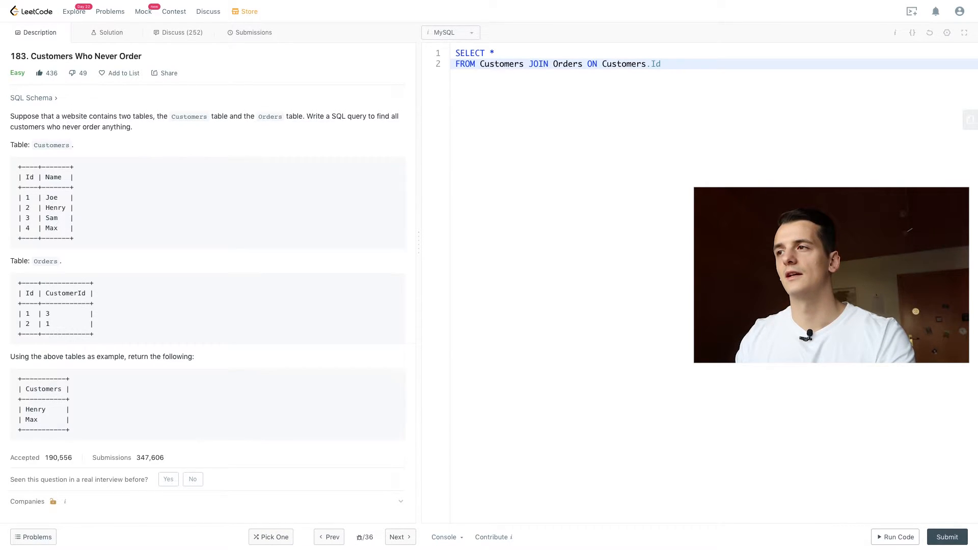
pyautogui.write('=')
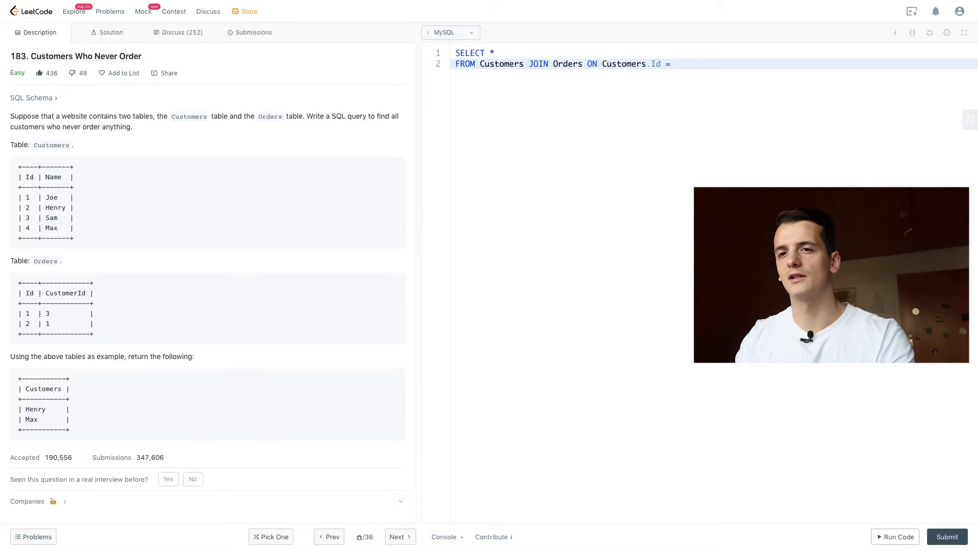
pyautogui.write('Orders.C')
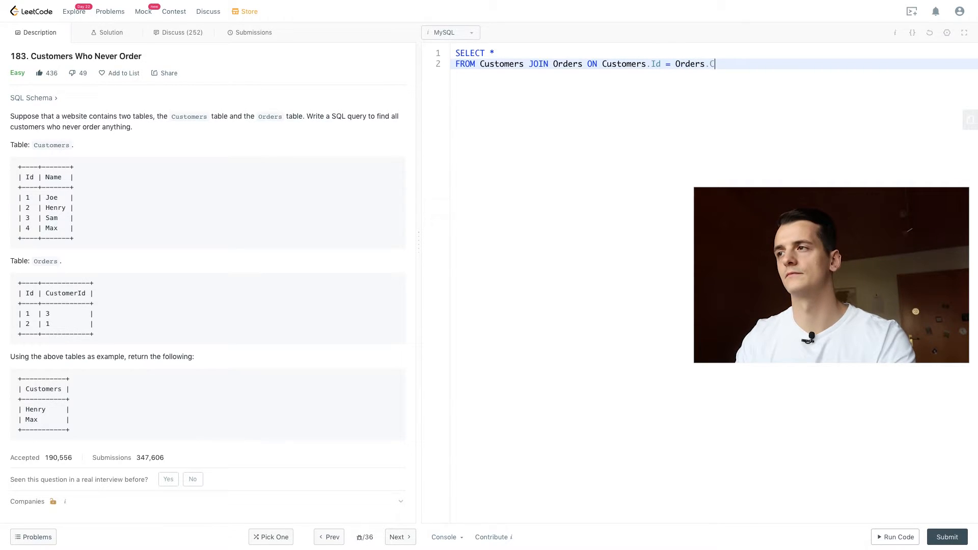
pyautogui.write('ustomerId')
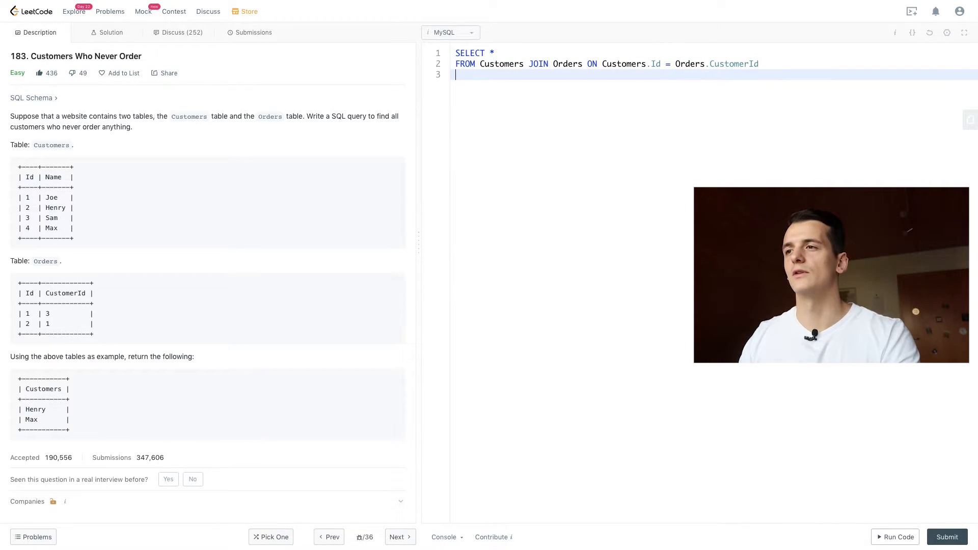
# Run the inner join (Wrong Answer, only Joe and Sam), then change it to LEFT JOIN
pyautogui.click(895, 537)
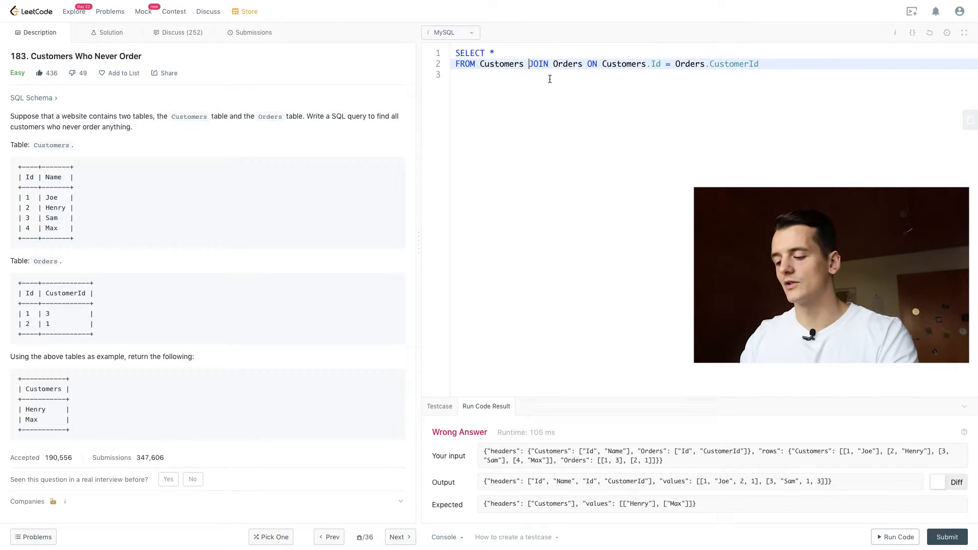
pyautogui.write('LEFT')
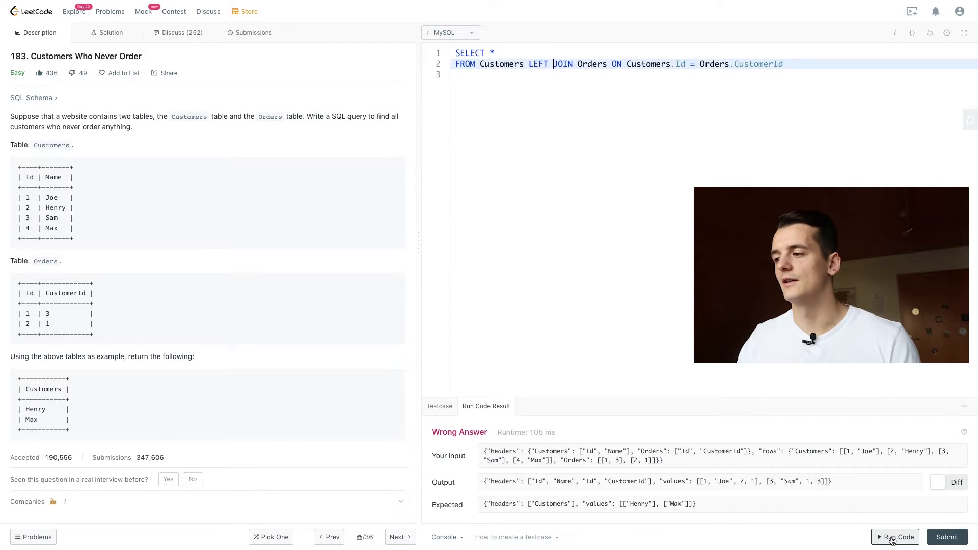
# Run the LEFT JOIN query, listing all four customers with nulls for Henry and Max
pyautogui.click(898, 537)
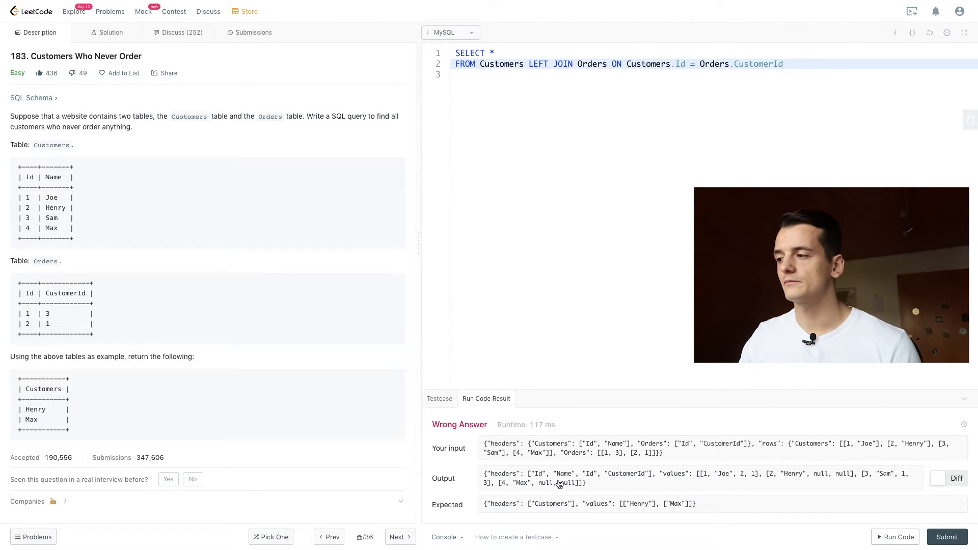
pyautogui.moveTo(825, 481)
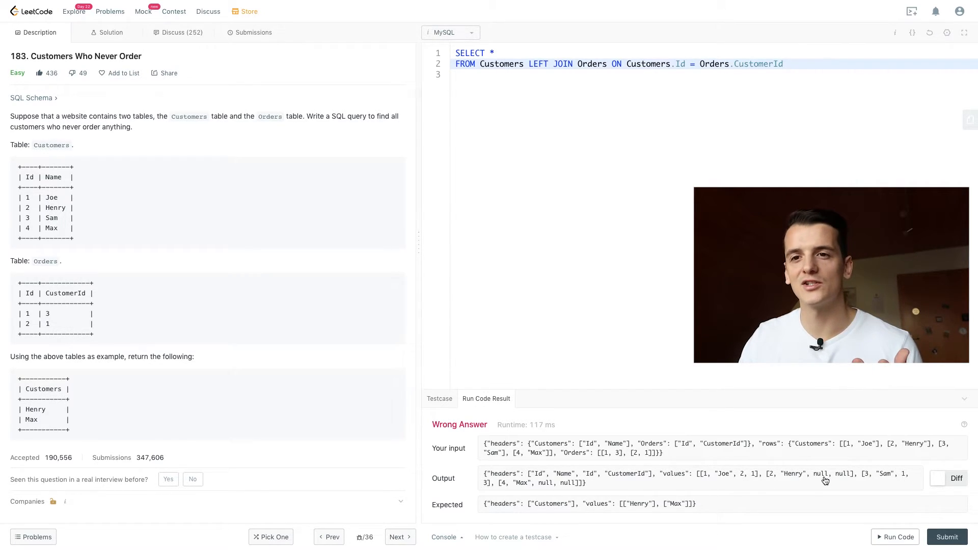
# Add WHERE CustomerId IS NULL and run, returning only Henry and Max
pyautogui.write('WHERE')
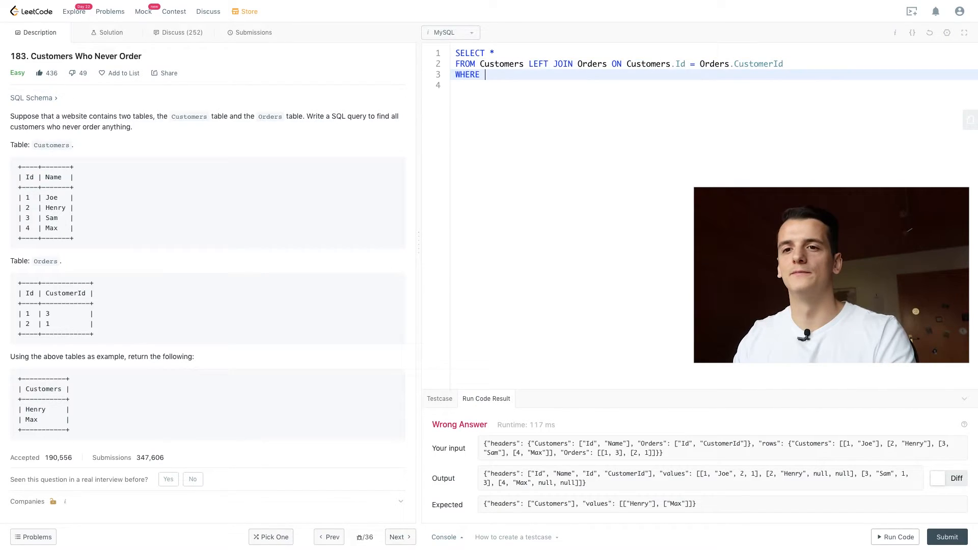
pyautogui.write('CustomerId IS NULL')
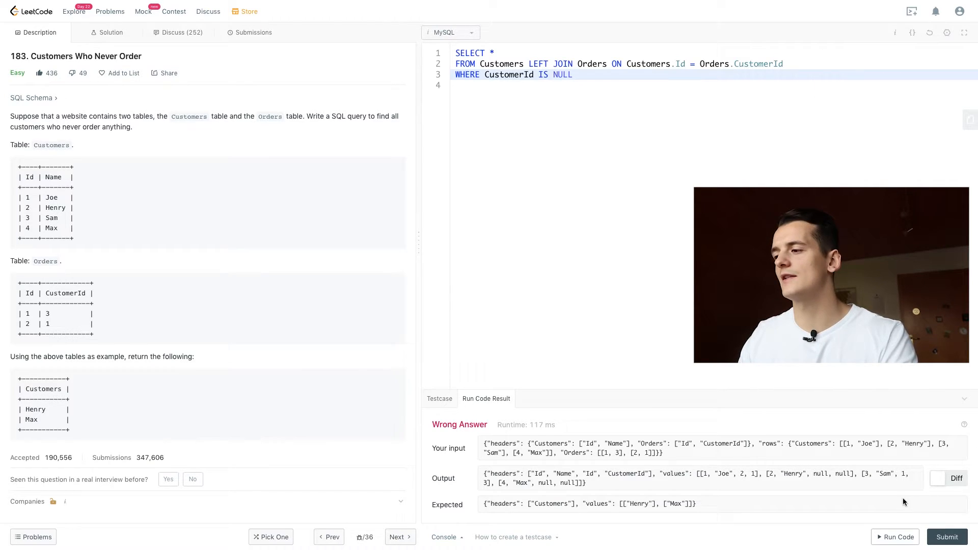
pyautogui.click(898, 536)
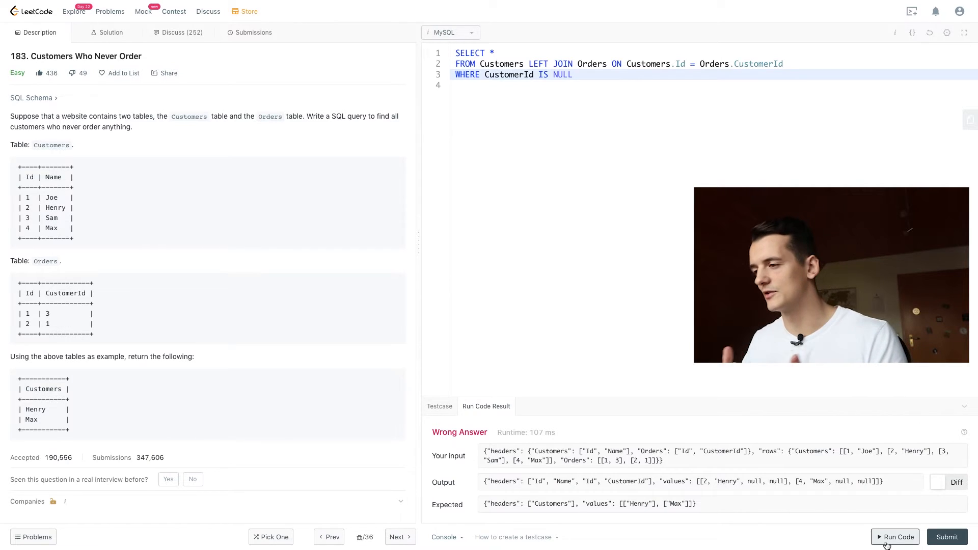
pyautogui.moveTo(726, 175)
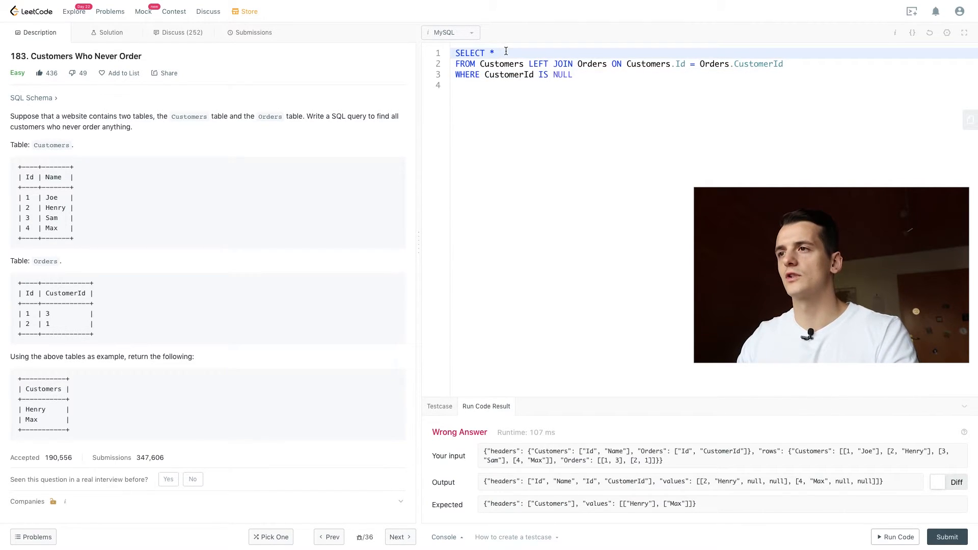
# Replace the * with Name AS Customers and run the query
pyautogui.press('Backspace')
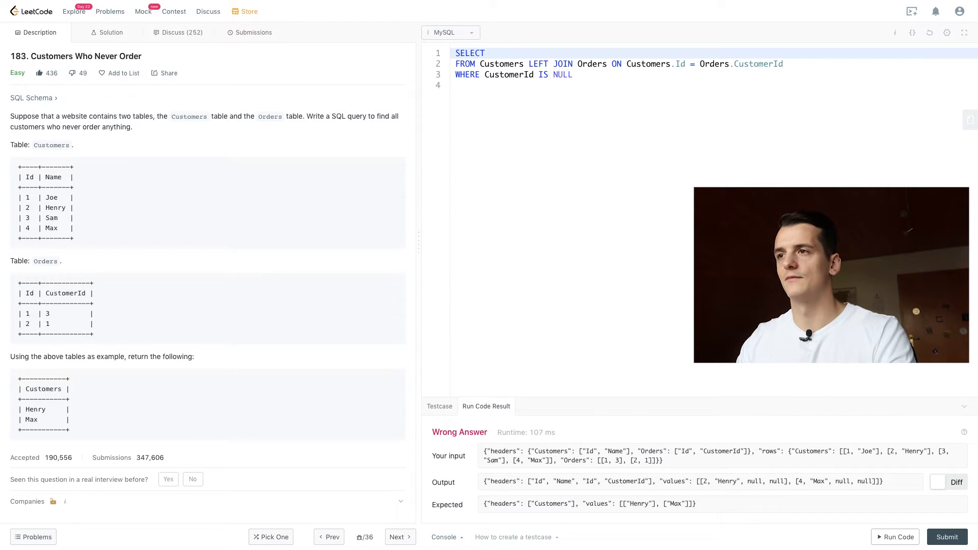
pyautogui.write('Name AS')
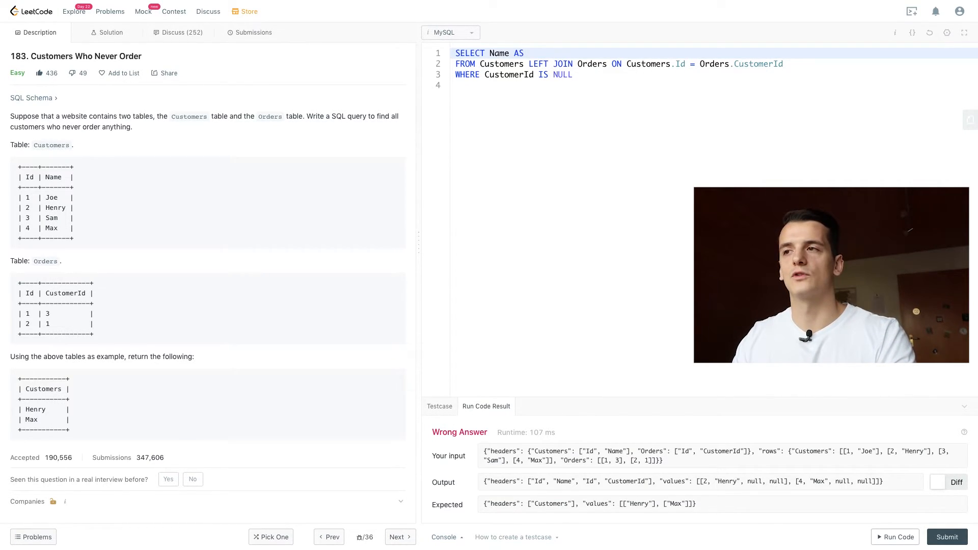
pyautogui.write('Customers')
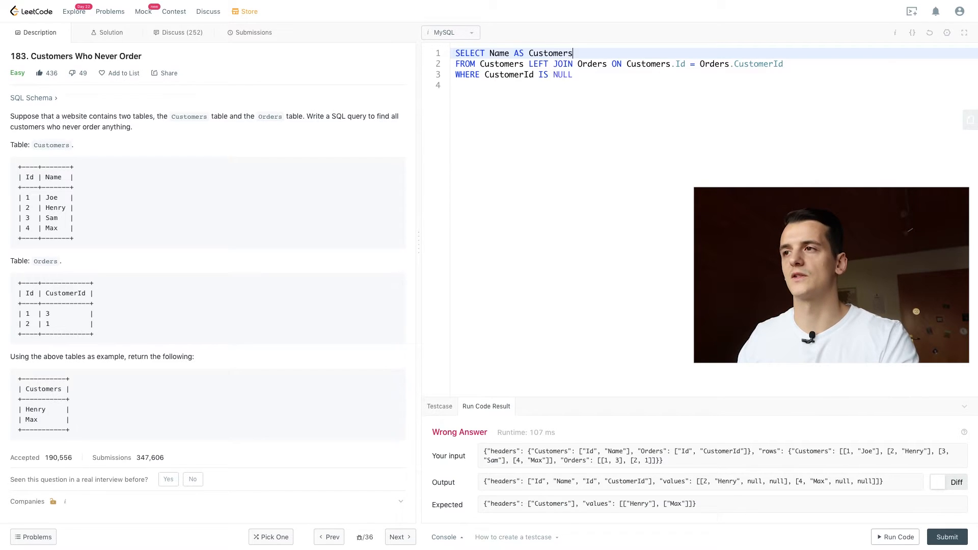
pyautogui.click(894, 537)
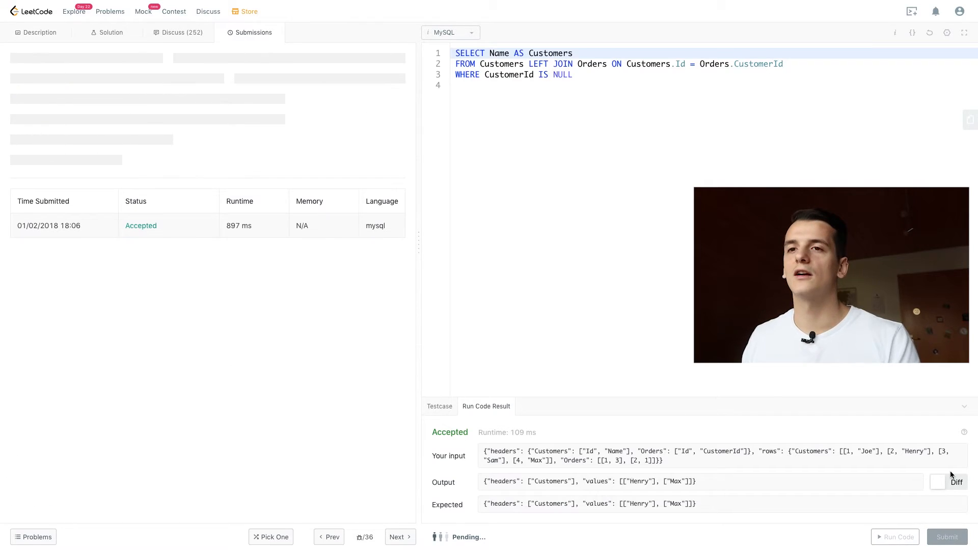
# Submit the LEFT JOIN solution, accepted at 391 ms, and view the test case input
pyautogui.click(946, 537)
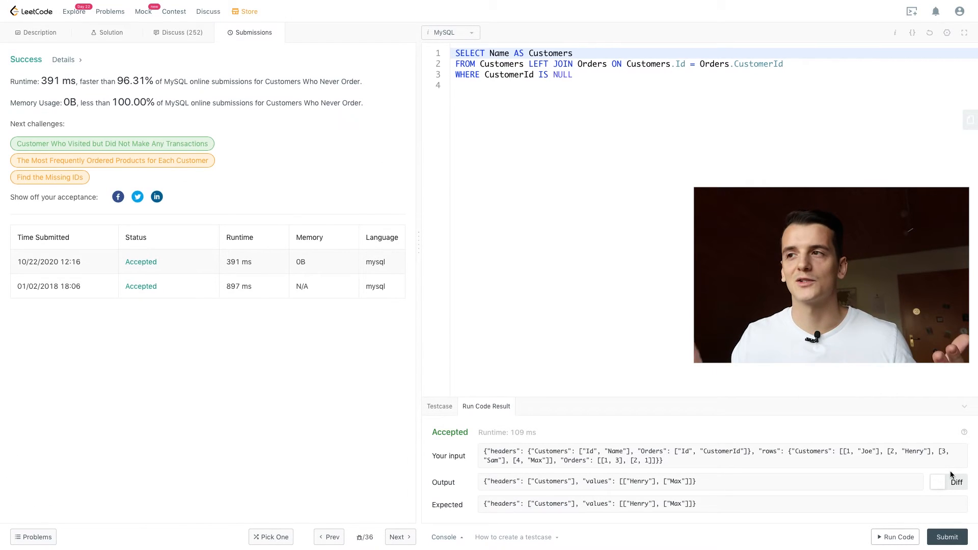
pyautogui.click(440, 406)
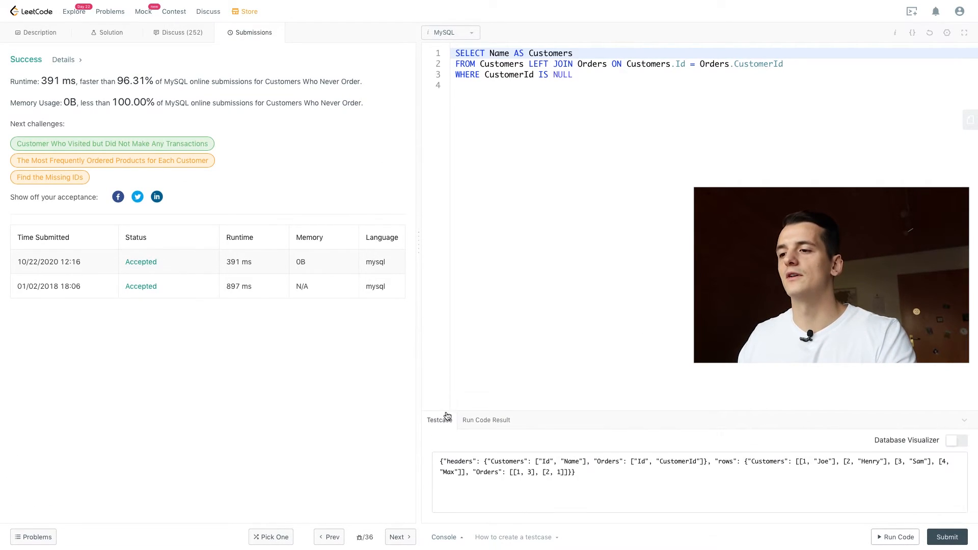
pyautogui.moveTo(601, 123)
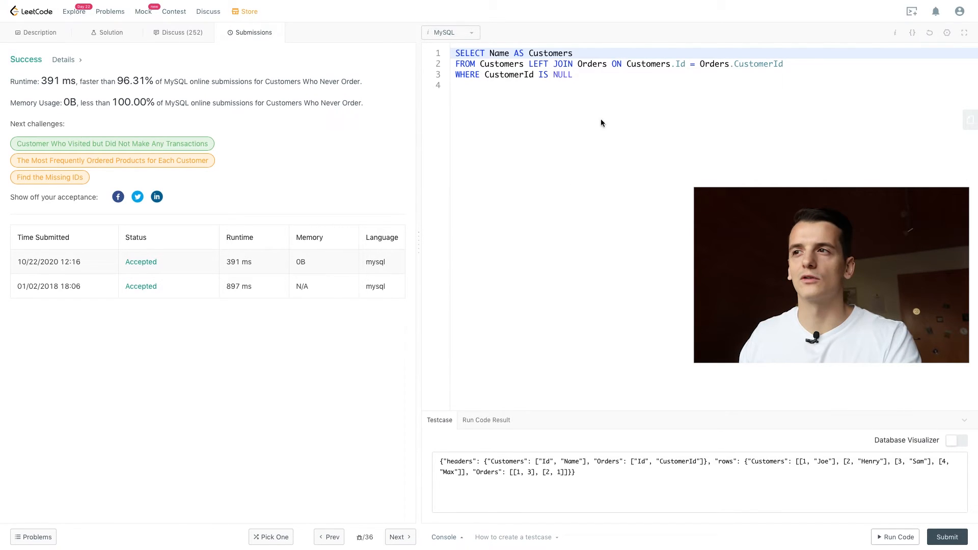
pyautogui.click(39, 31)
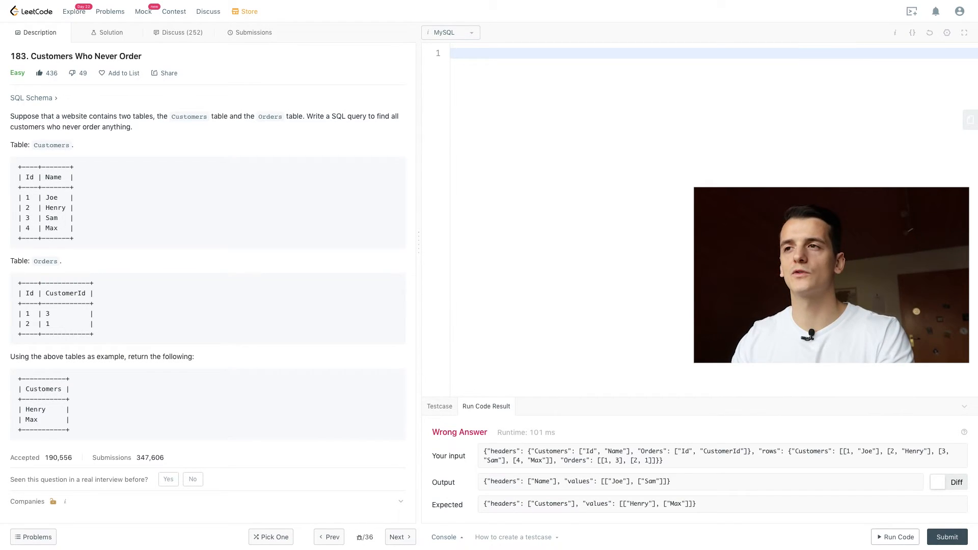
# Type SELECT Name AS Customer FROM Customers WHERE Id NOT IN (SELECT CustomerId FROM Orders)
pyautogui.write('SELECT')
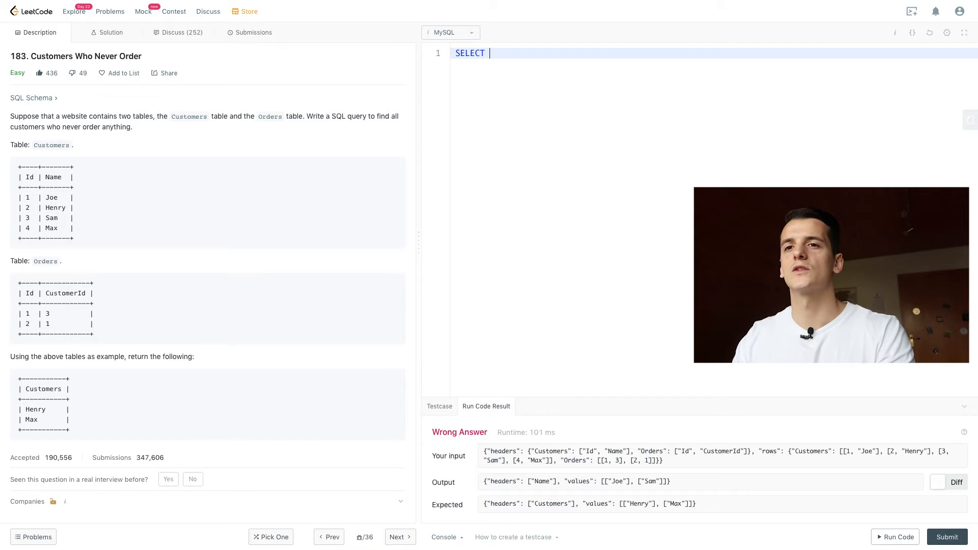
pyautogui.write('Name AS C')
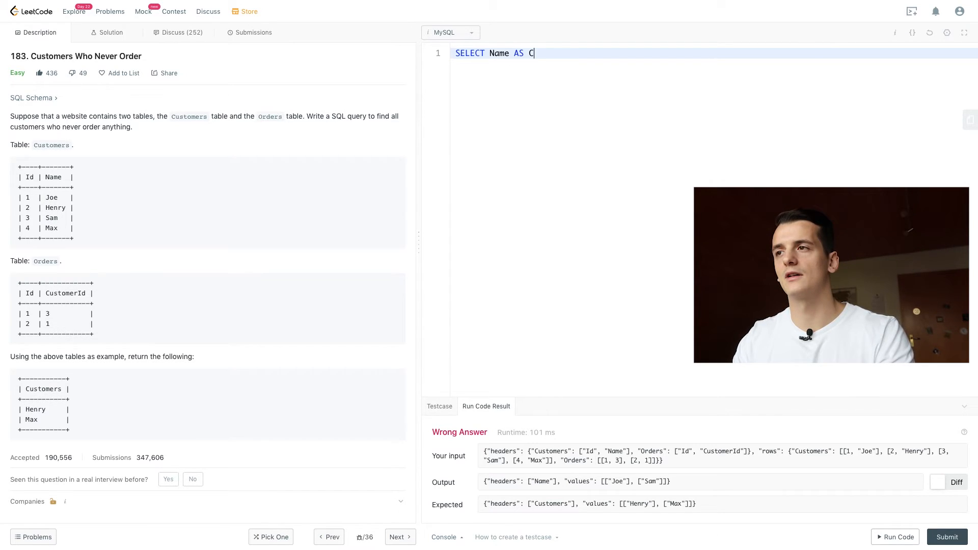
pyautogui.write('ustomer')
pyautogui.write('FROM')
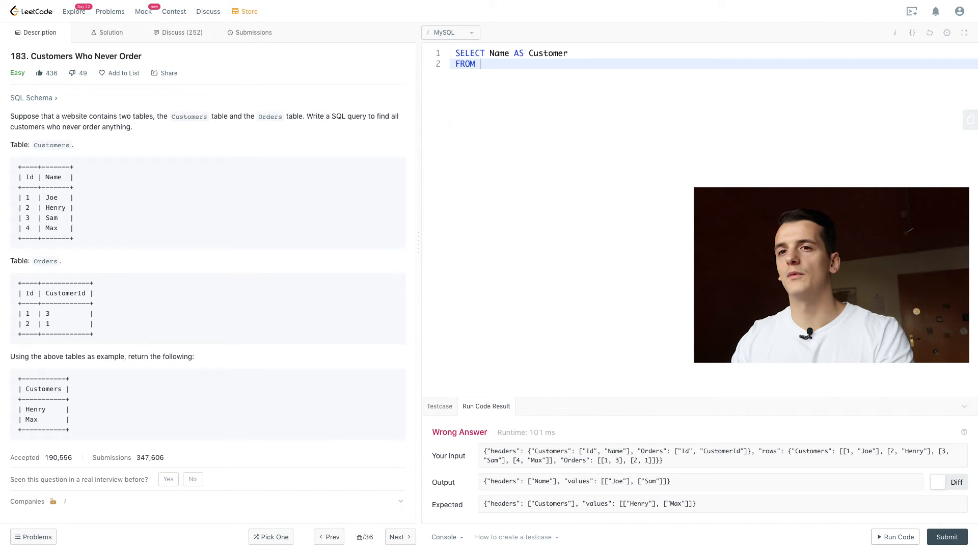
pyautogui.write('Customers')
pyautogui.write('WHERE')
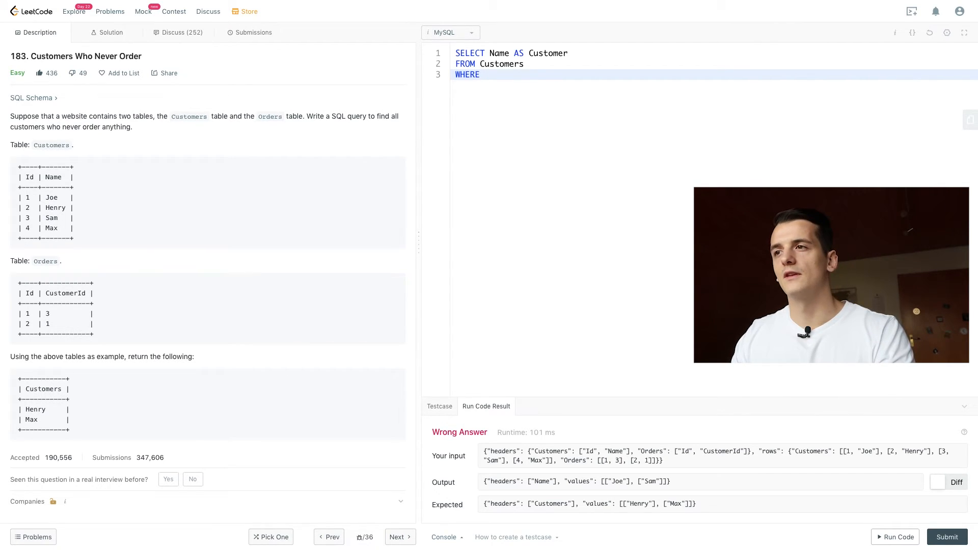
pyautogui.write('Id')
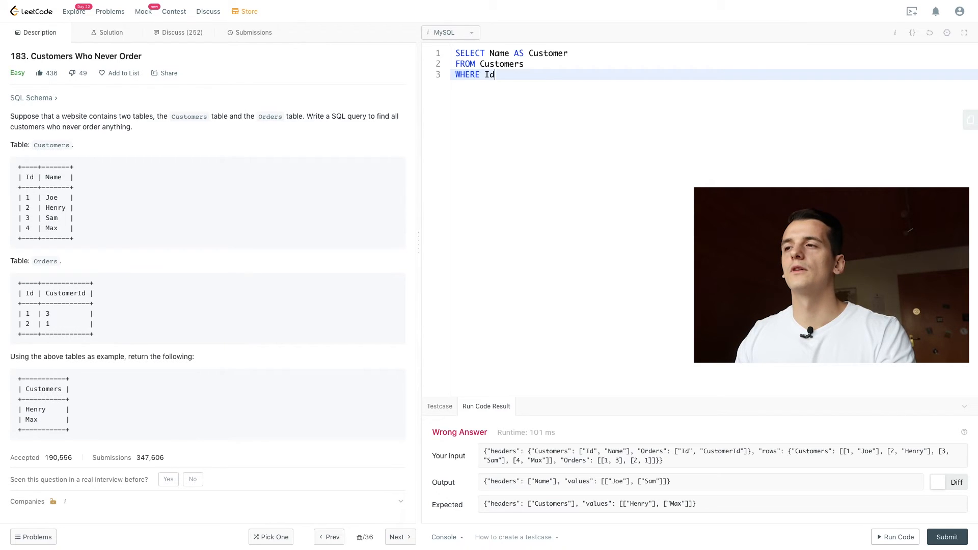
pyautogui.write('NOT')
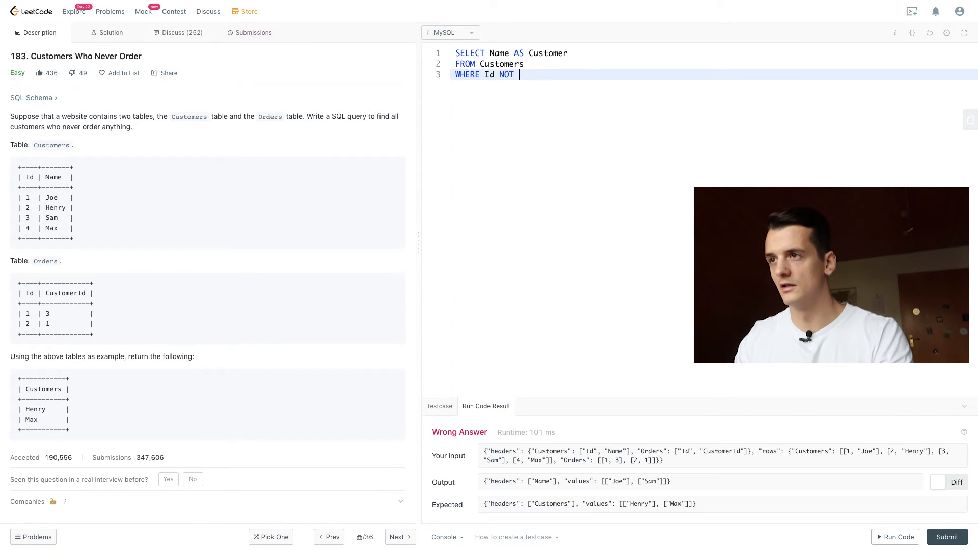
pyautogui.write('IN ()')
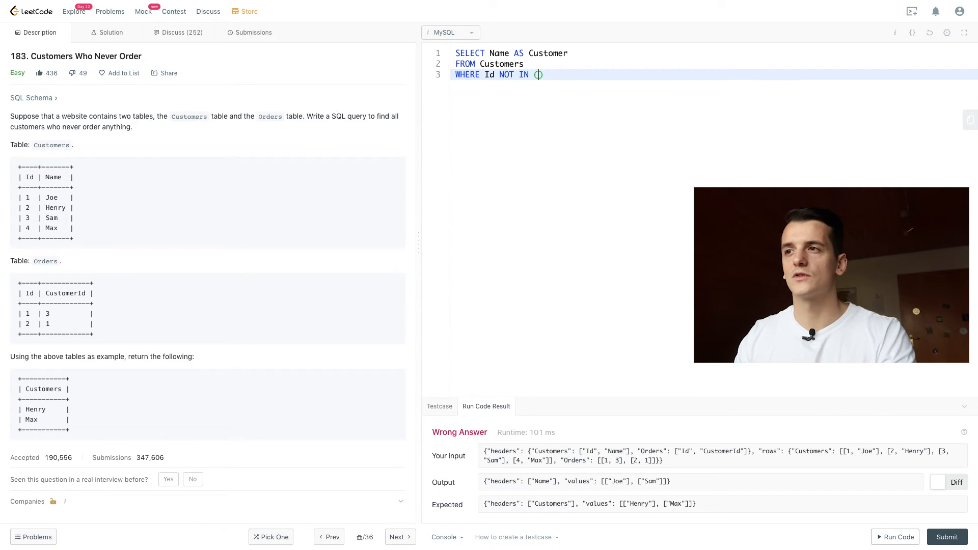
pyautogui.write('SELECT')
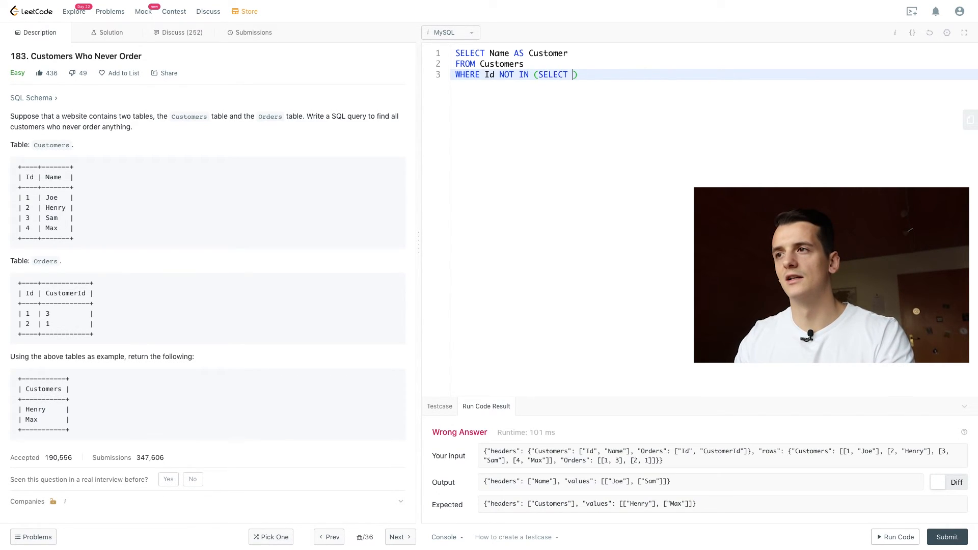
pyautogui.write('CustomerId')
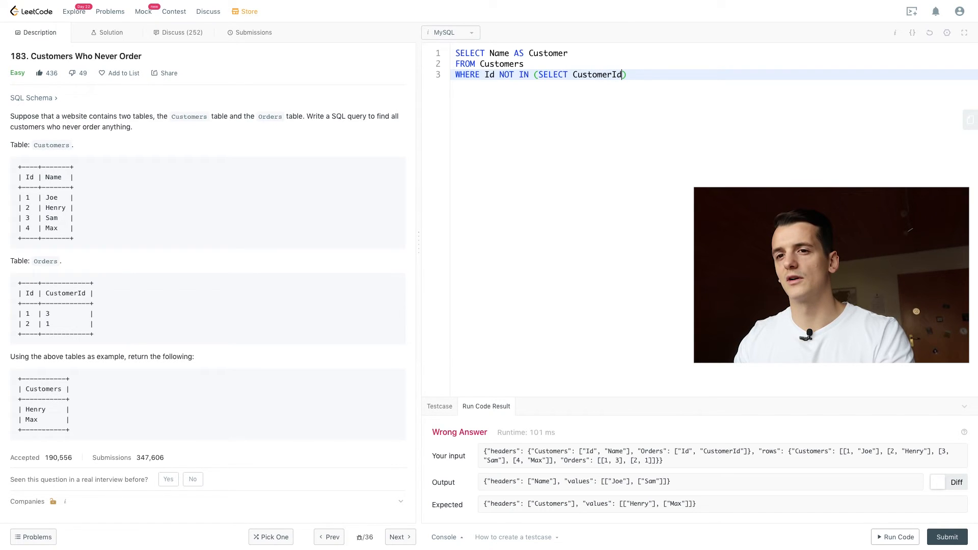
pyautogui.write('FROM O')
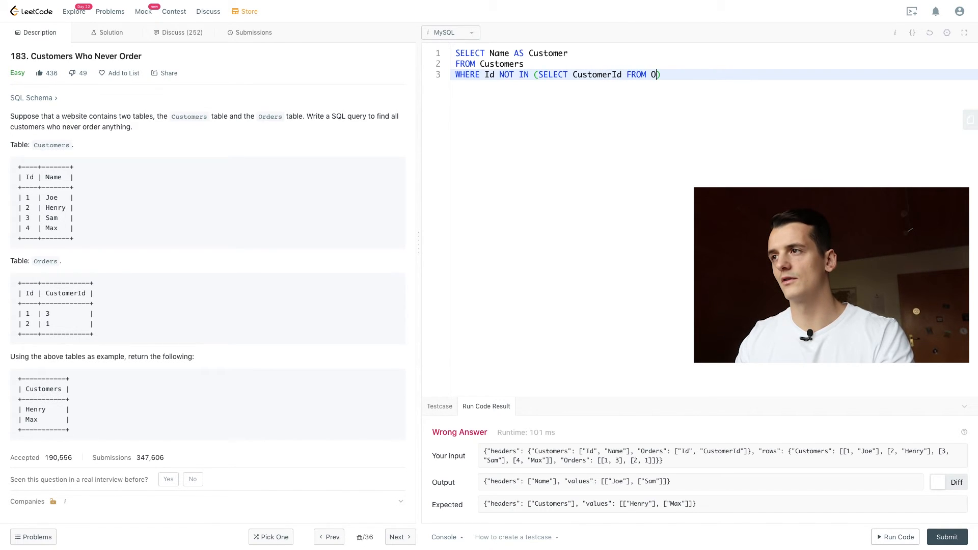
pyautogui.write('rders')
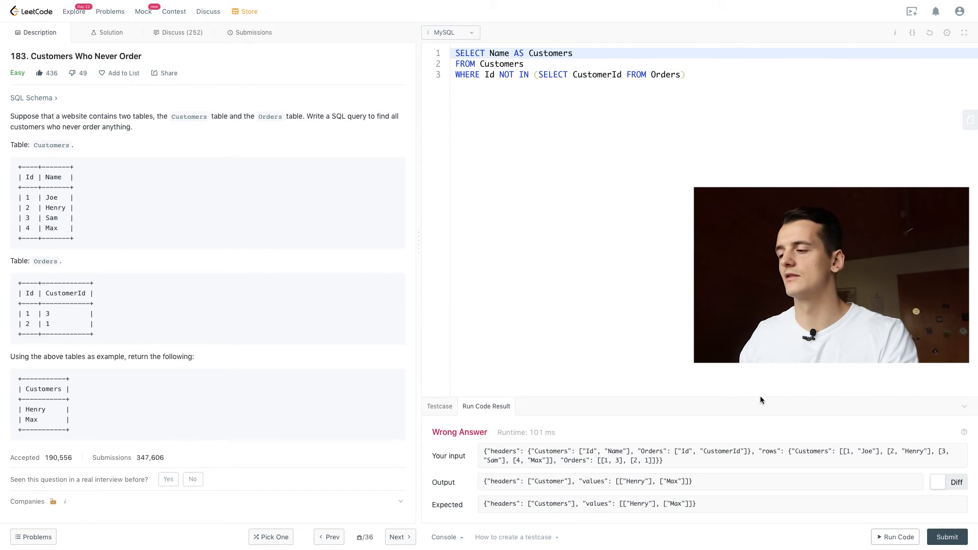
# Run and submit the NOT IN query, accepted at 423 ms, then view the Description
pyautogui.click(898, 537)
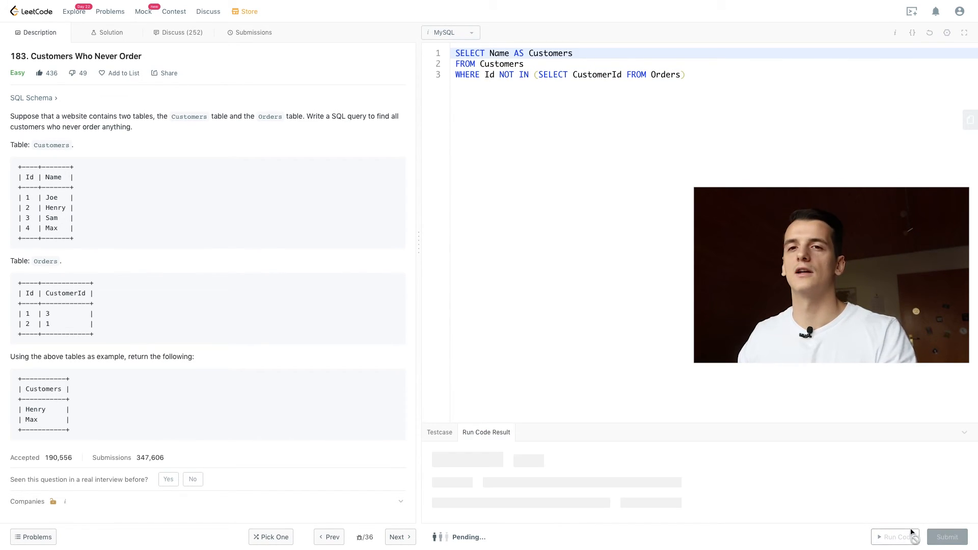
pyautogui.click(897, 537)
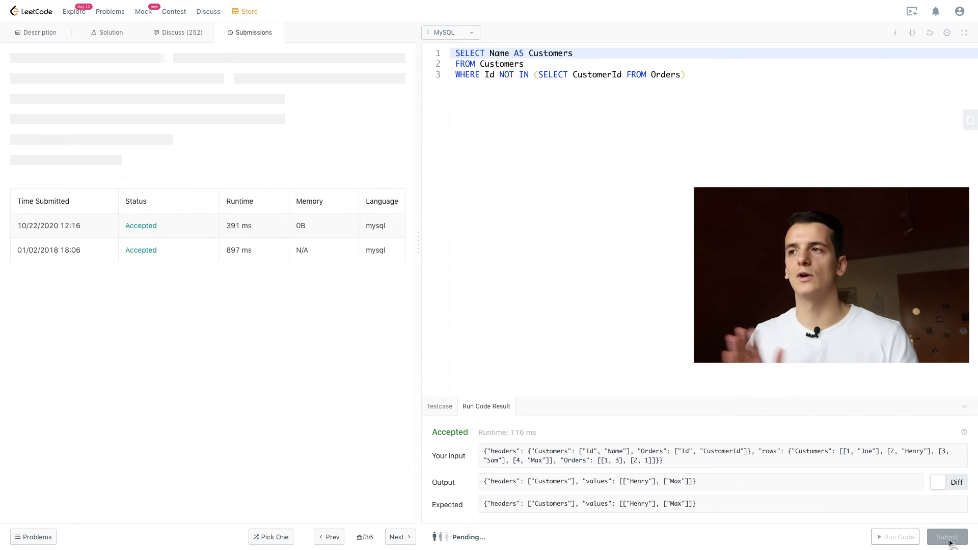
pyautogui.click(946, 537)
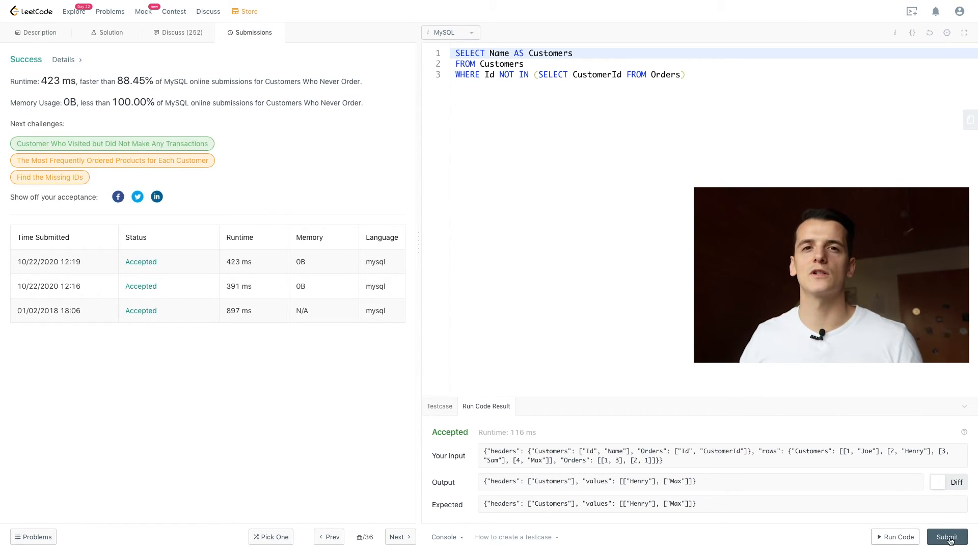
pyautogui.click(39, 32)
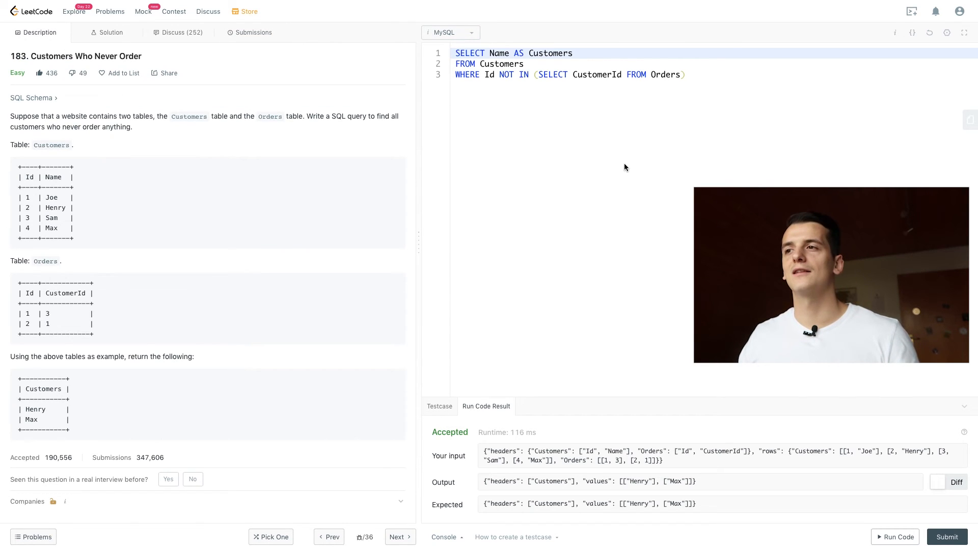